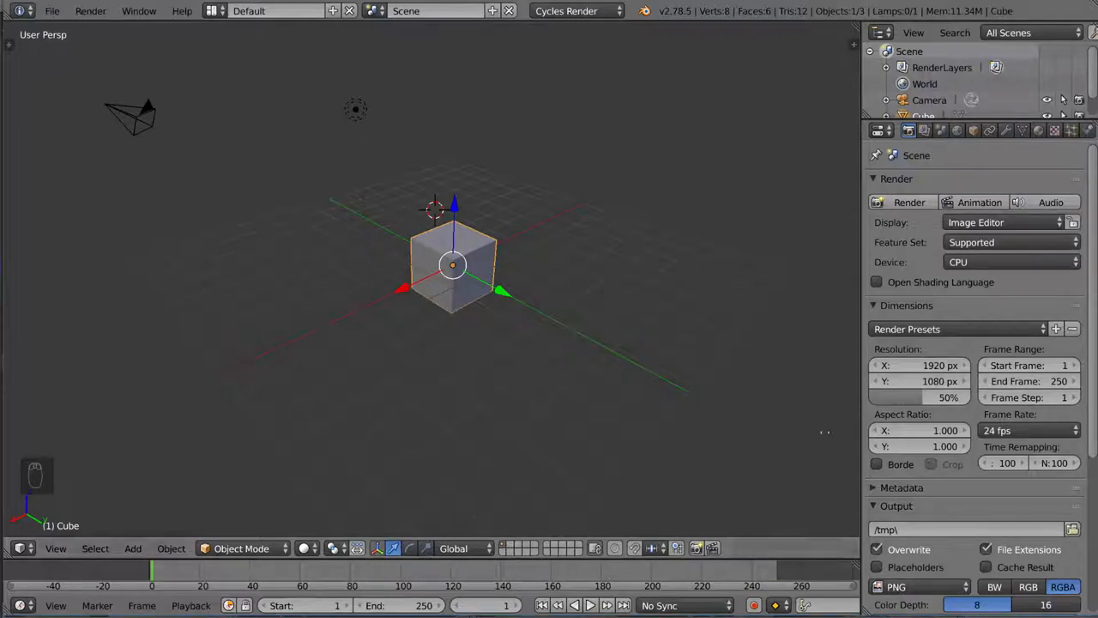
{"action": "mouse_move", "coordinate": [394, 213]}
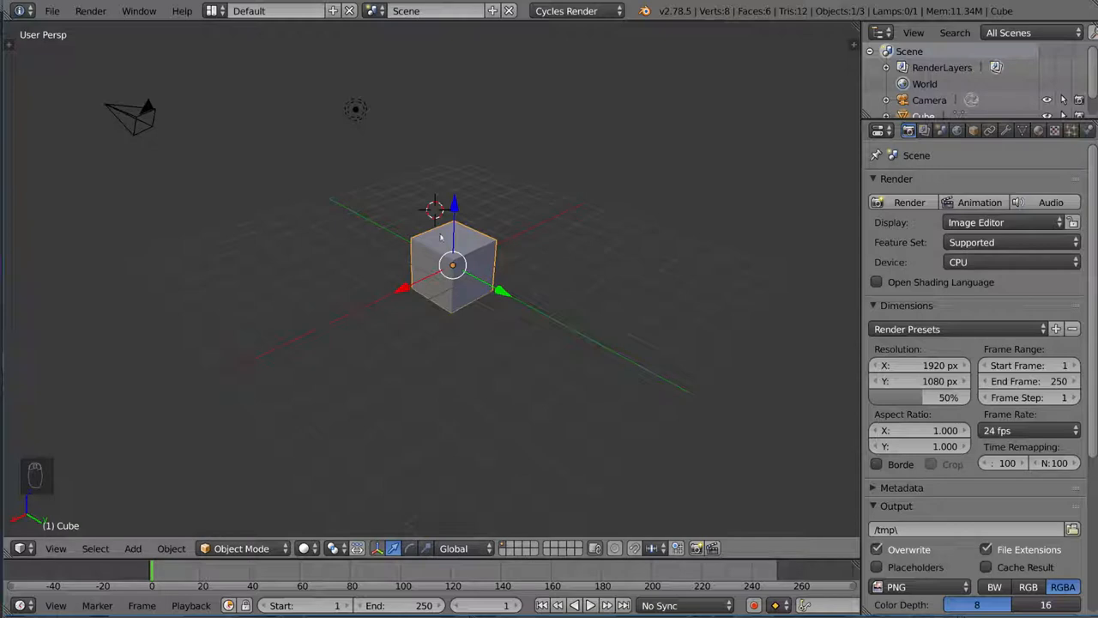
{"action": "mouse_move", "coordinate": [337, 247]}
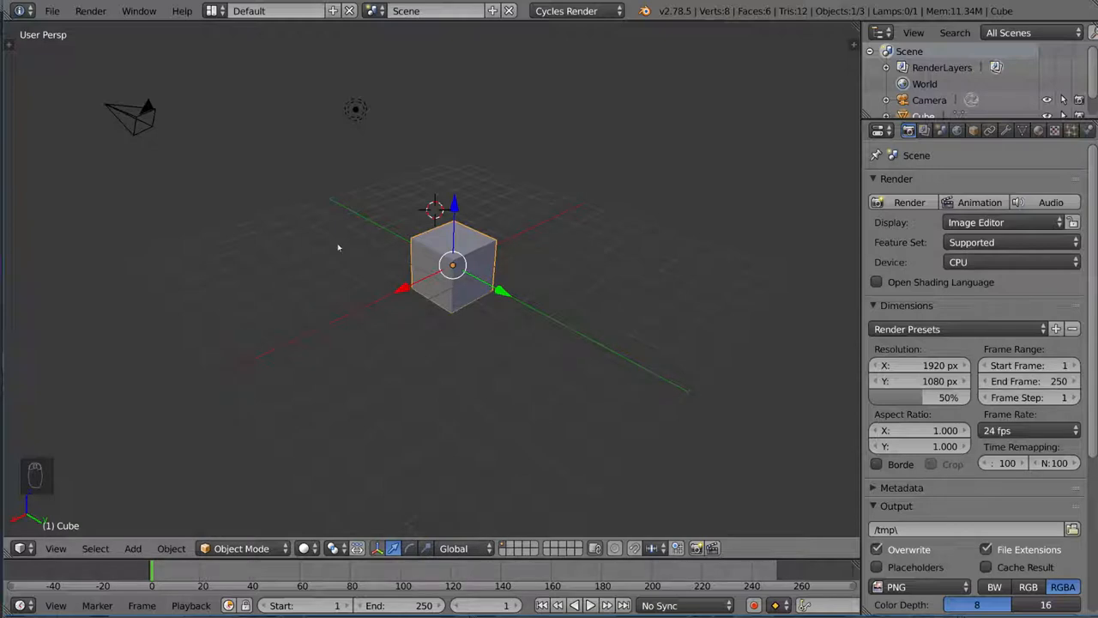
{"action": "mouse_move", "coordinate": [460, 199]}
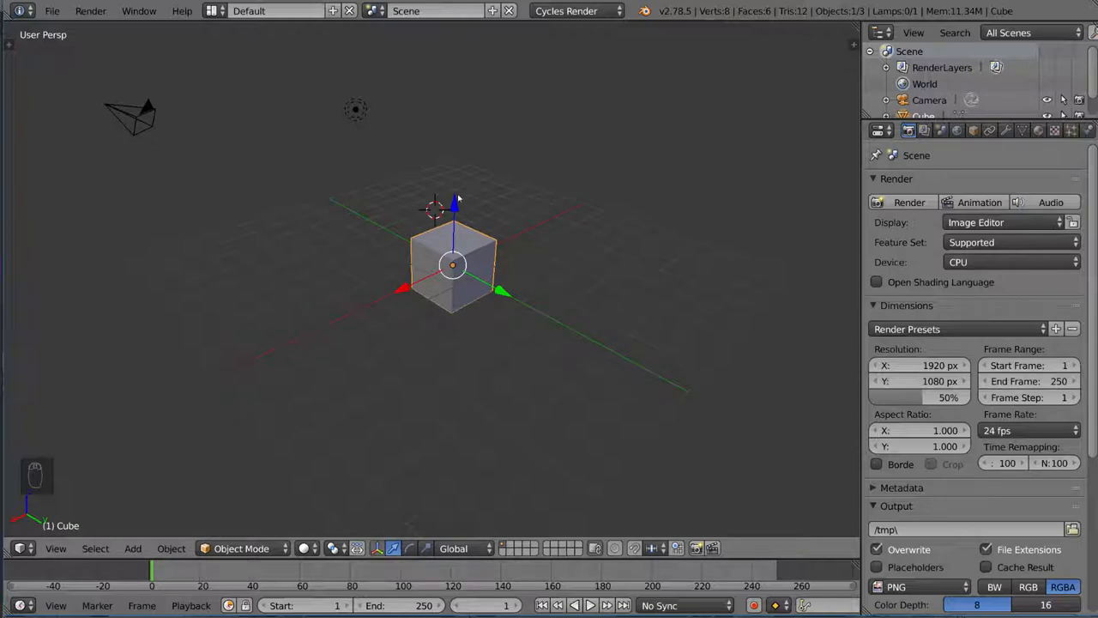
{"action": "mouse_move", "coordinate": [529, 254]}
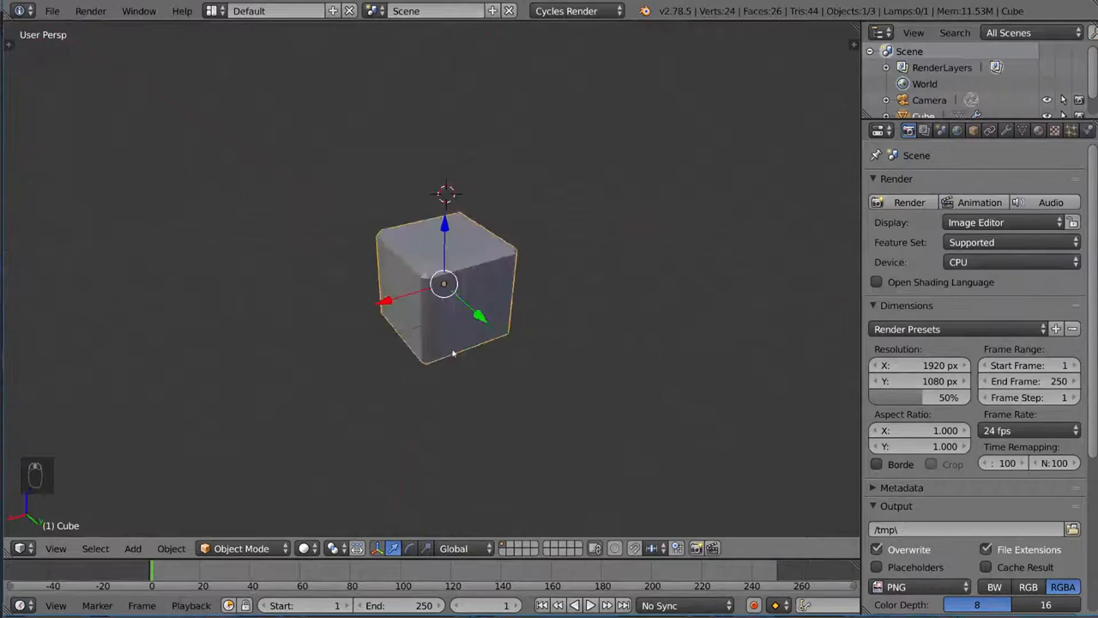
{"action": "left_click_drag", "start_coordinate": [446, 335], "coordinate": [535, 333]}
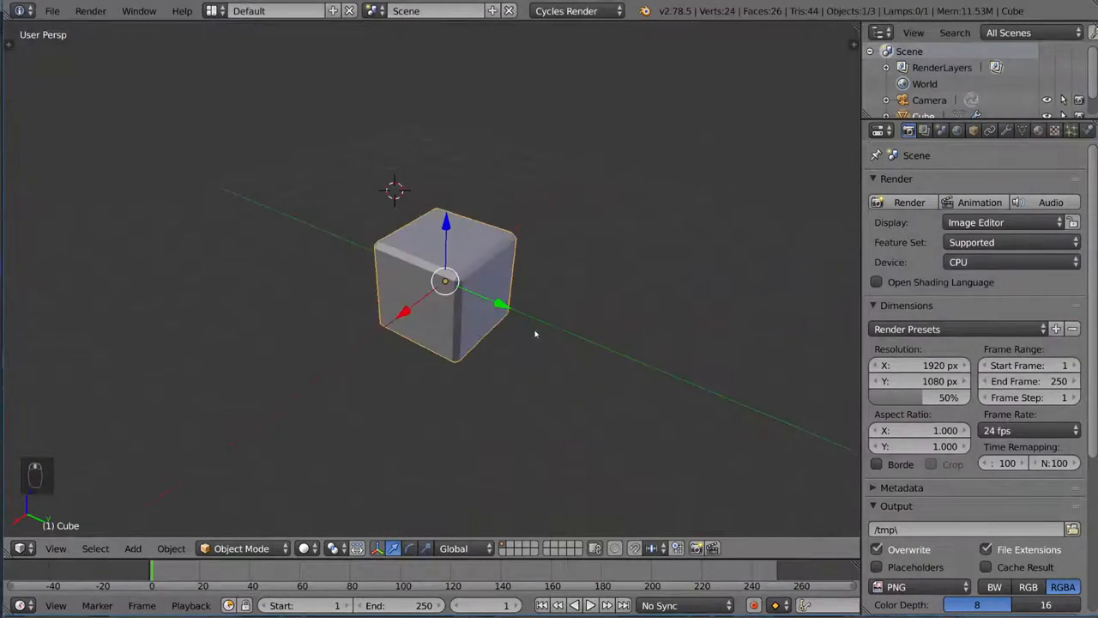
{"action": "left_click_drag", "start_coordinate": [444, 281], "coordinate": [421, 343]}
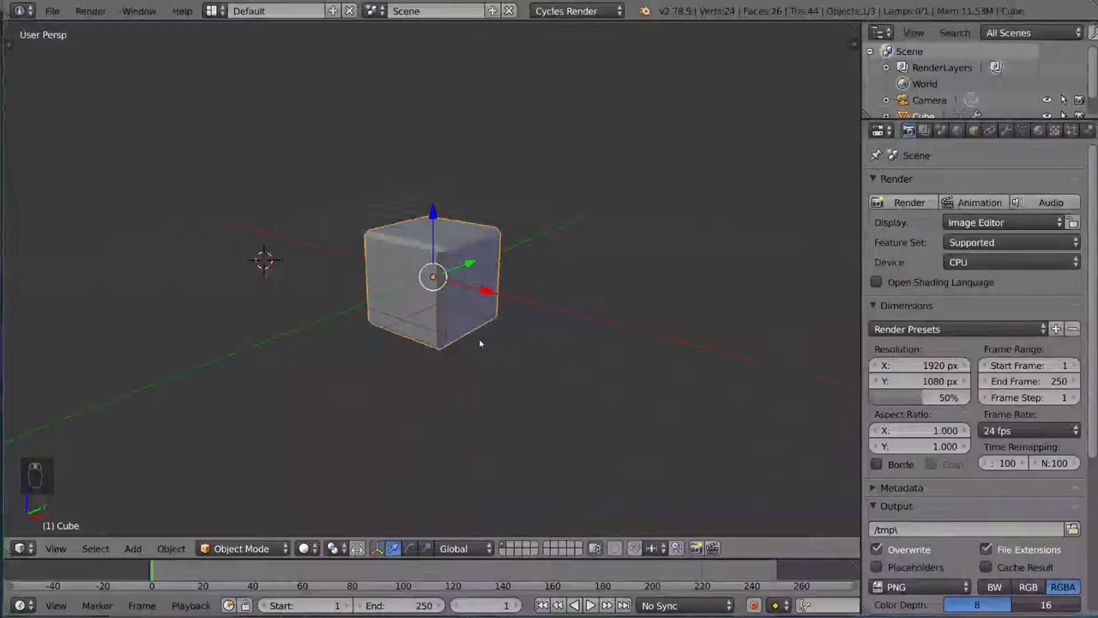
{"action": "key", "text": "ctrl+z"}
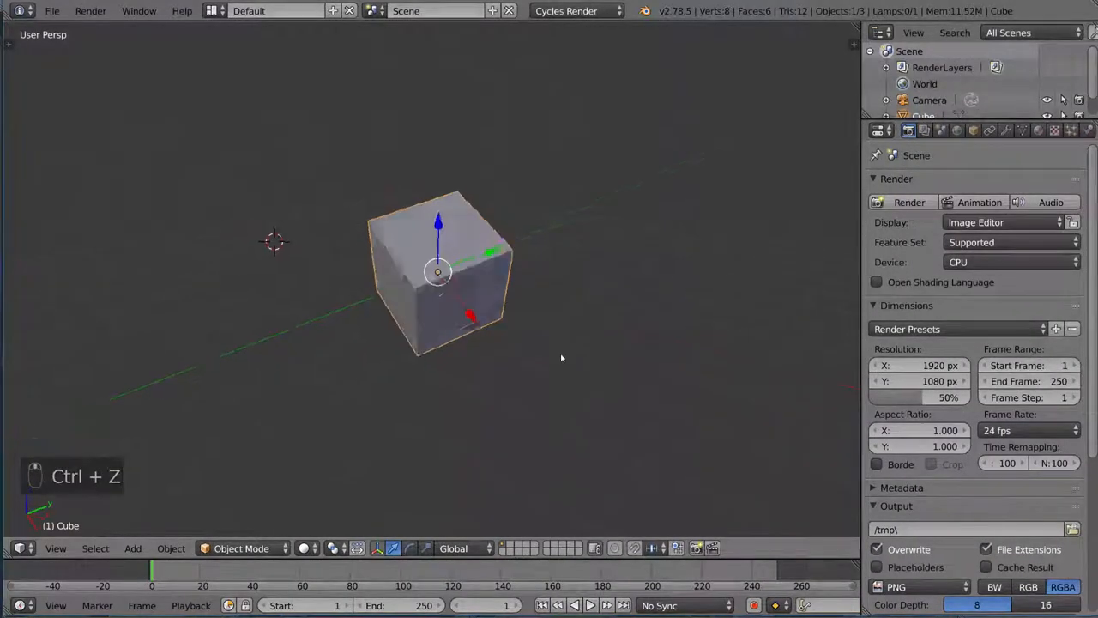
{"action": "key", "text": "ctrl+shift+z"}
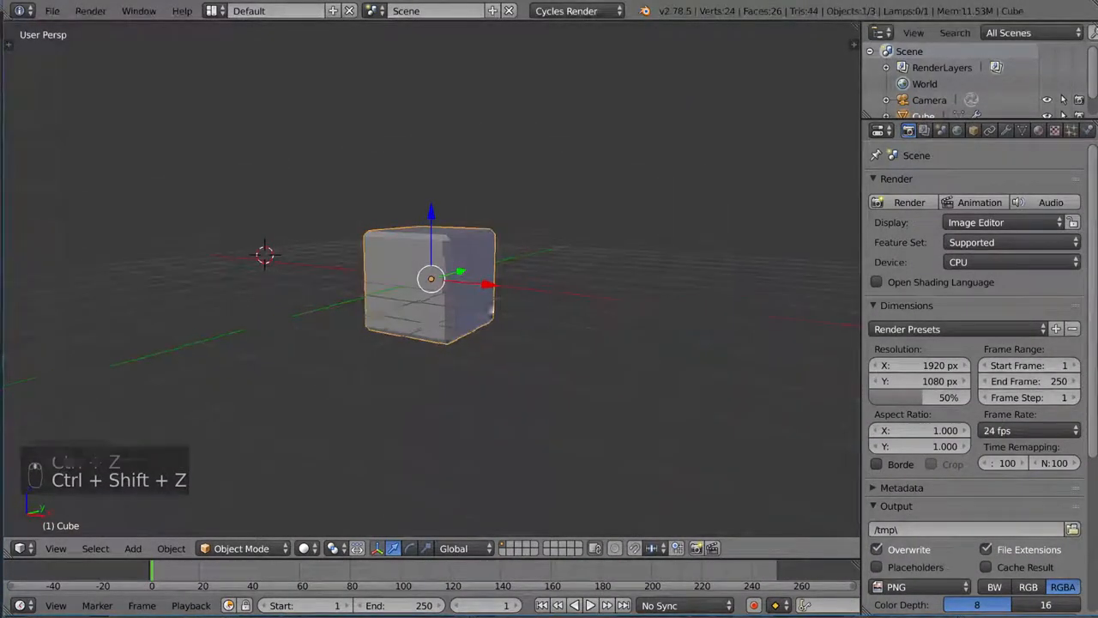
{"action": "key", "text": "ctrl+shift+z"}
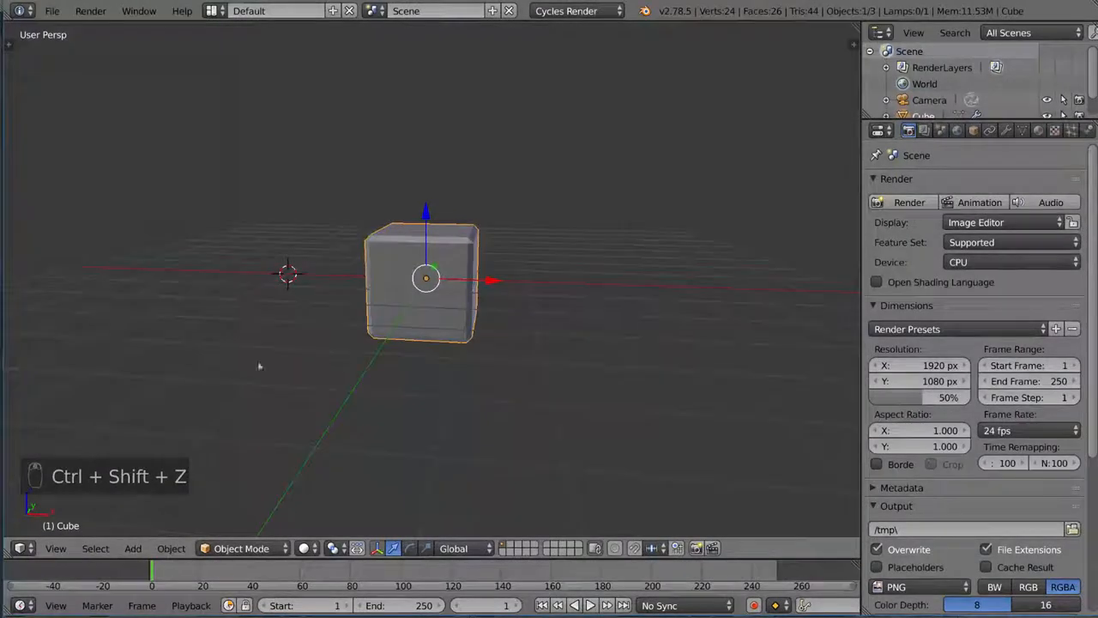
{"action": "key", "text": "ctrl+shift+z"}
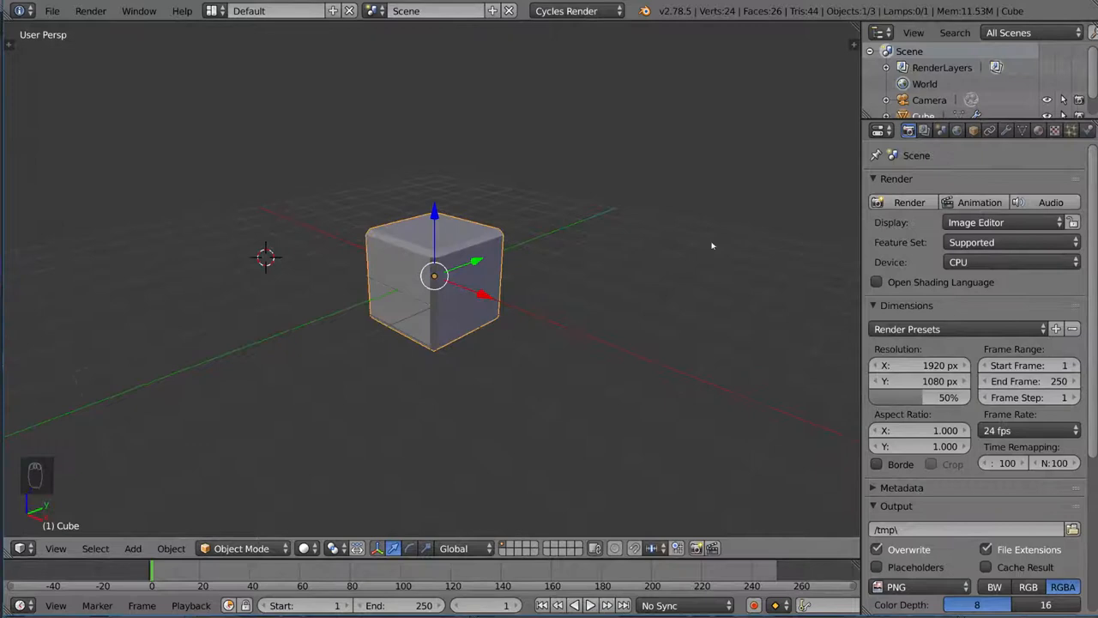
In the Bevel modifier, set Width to 0.0490 and Segments to 2.
{"action": "left_click", "coordinate": [1005, 130]}
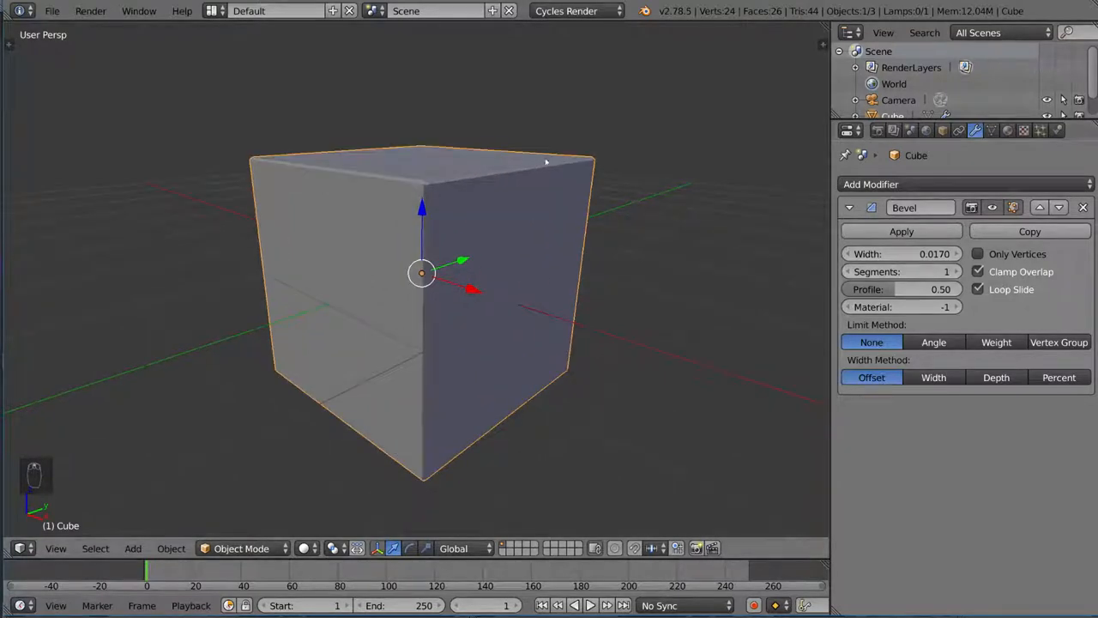
{"action": "mouse_move", "coordinate": [743, 299]}
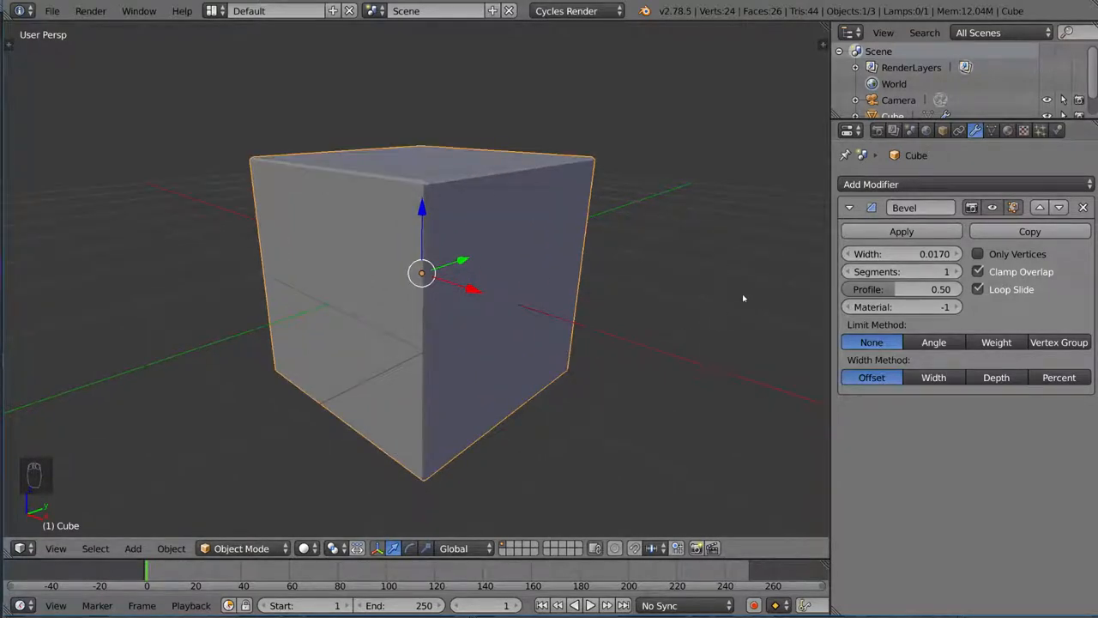
{"action": "left_click", "coordinate": [954, 271]}
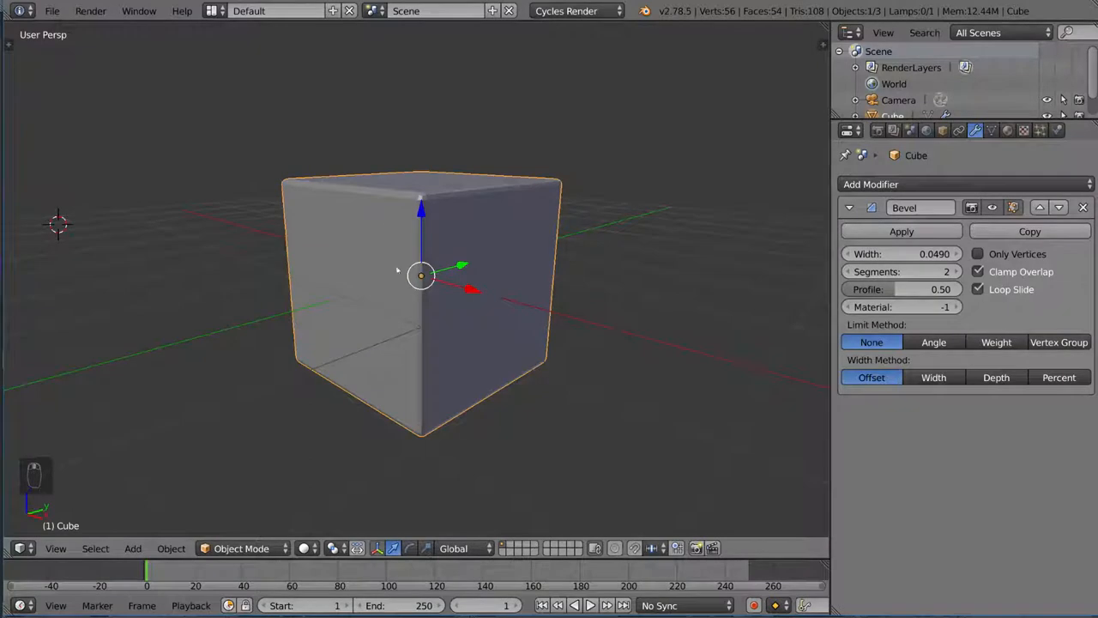
Undo the Bevel modifier so the cube returns to its sharp 8-vertex form.
{"action": "key", "text": "t"}
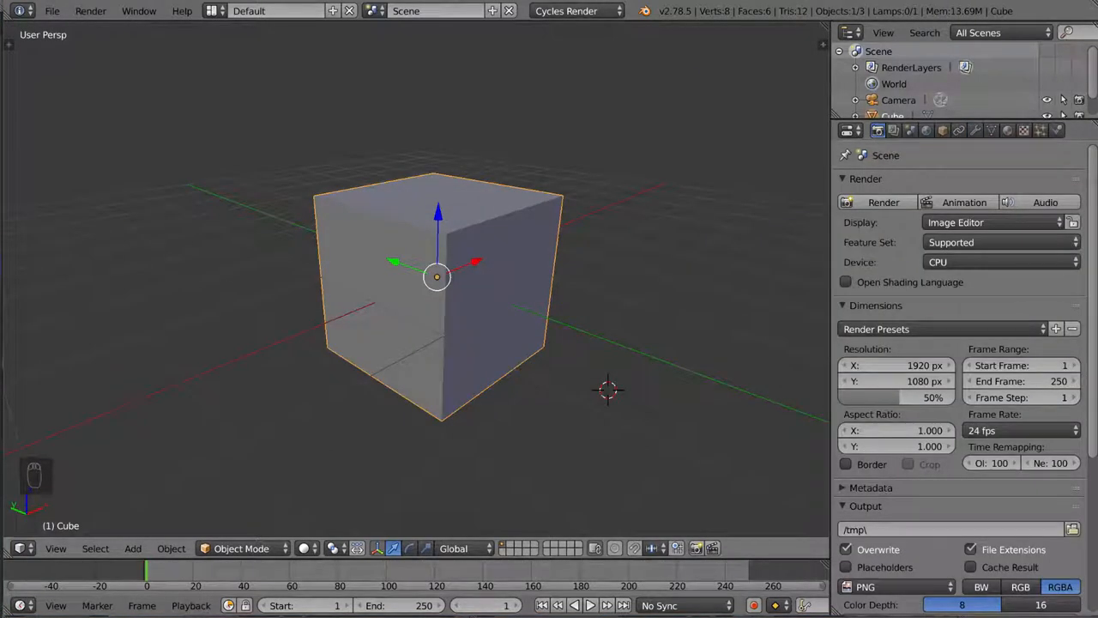
Enter Edit Mode on the cube and bring up the Specials menu of mesh operations.
{"action": "key", "text": "Tab"}
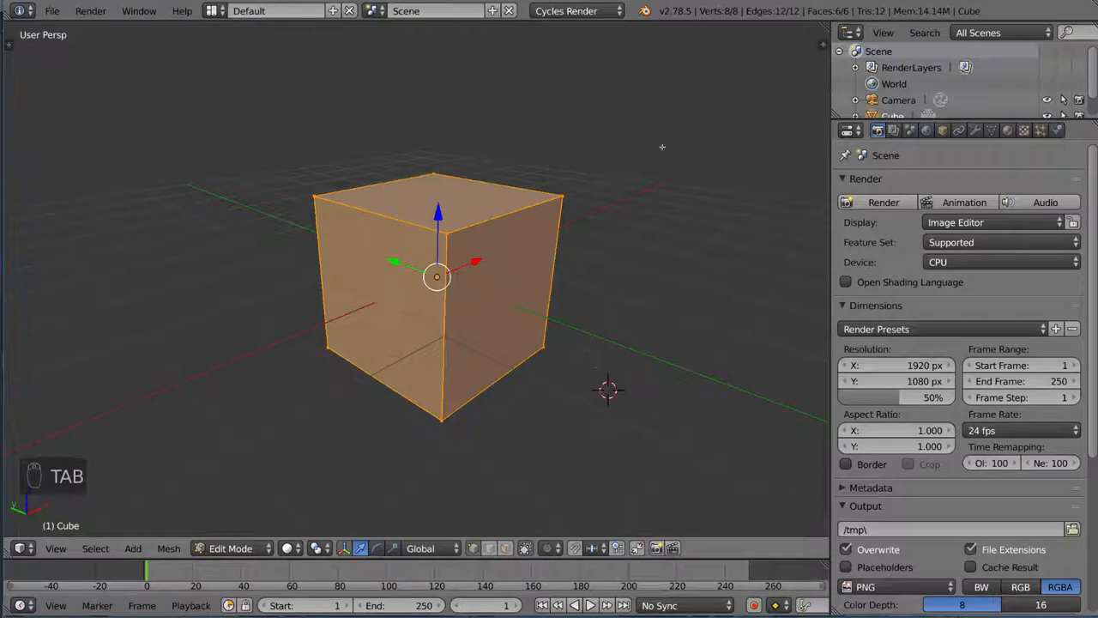
{"action": "key", "text": "w"}
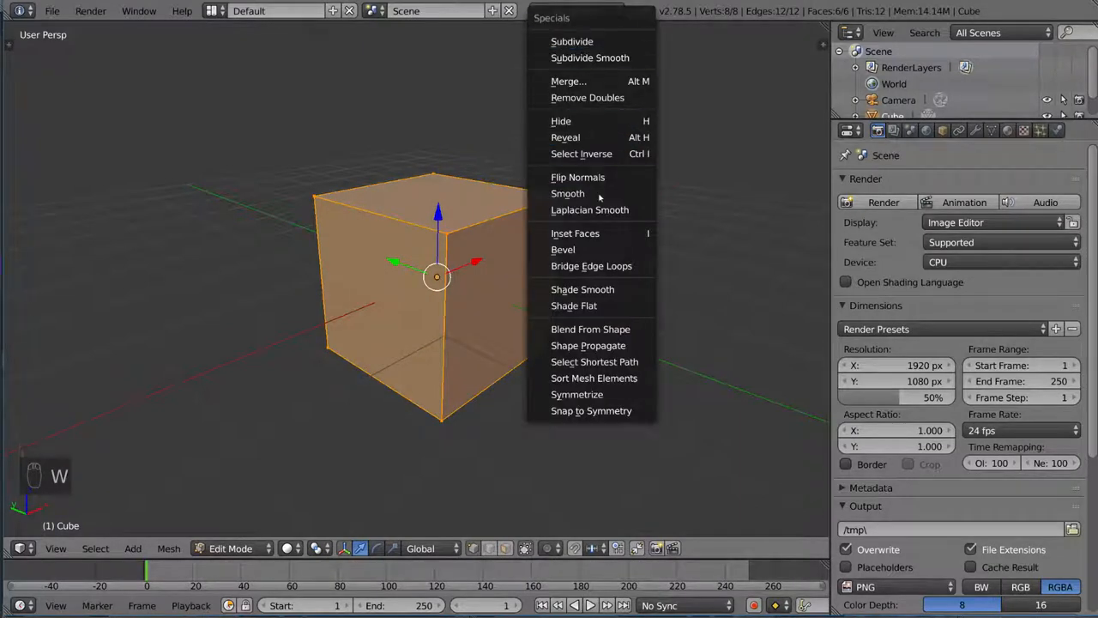
{"action": "mouse_move", "coordinate": [590, 265]}
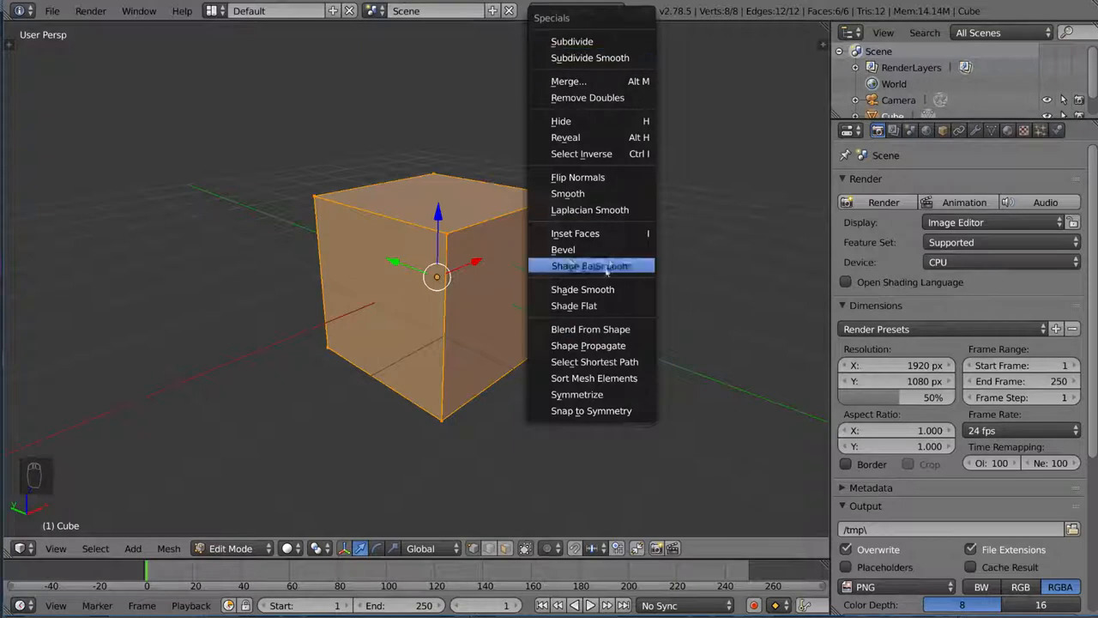
{"action": "mouse_move", "coordinate": [590, 138]}
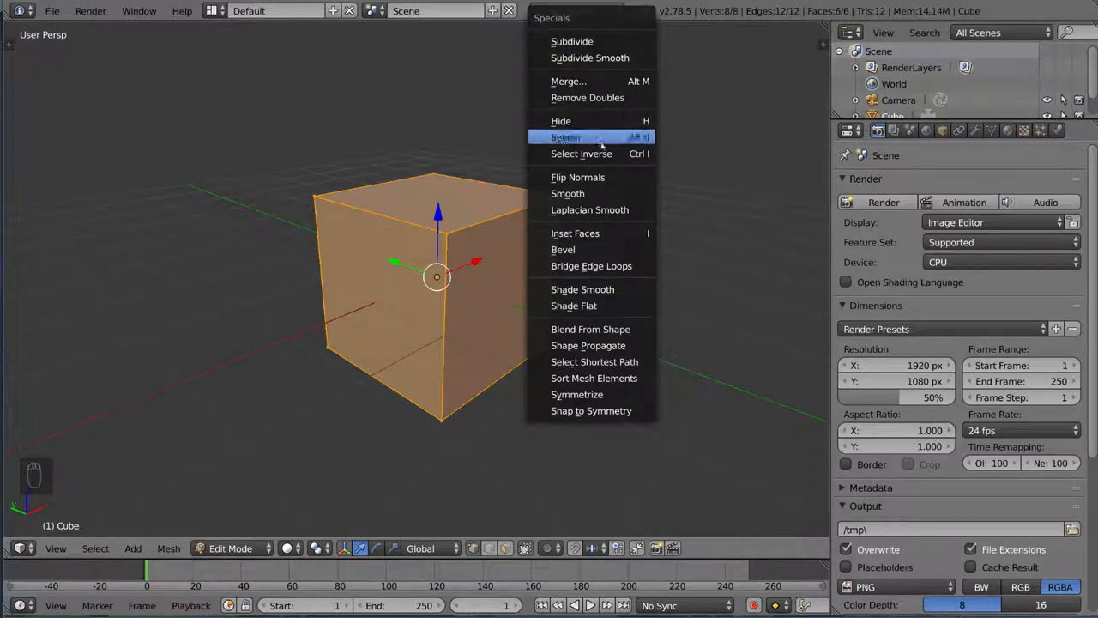
{"action": "mouse_move", "coordinate": [589, 345]}
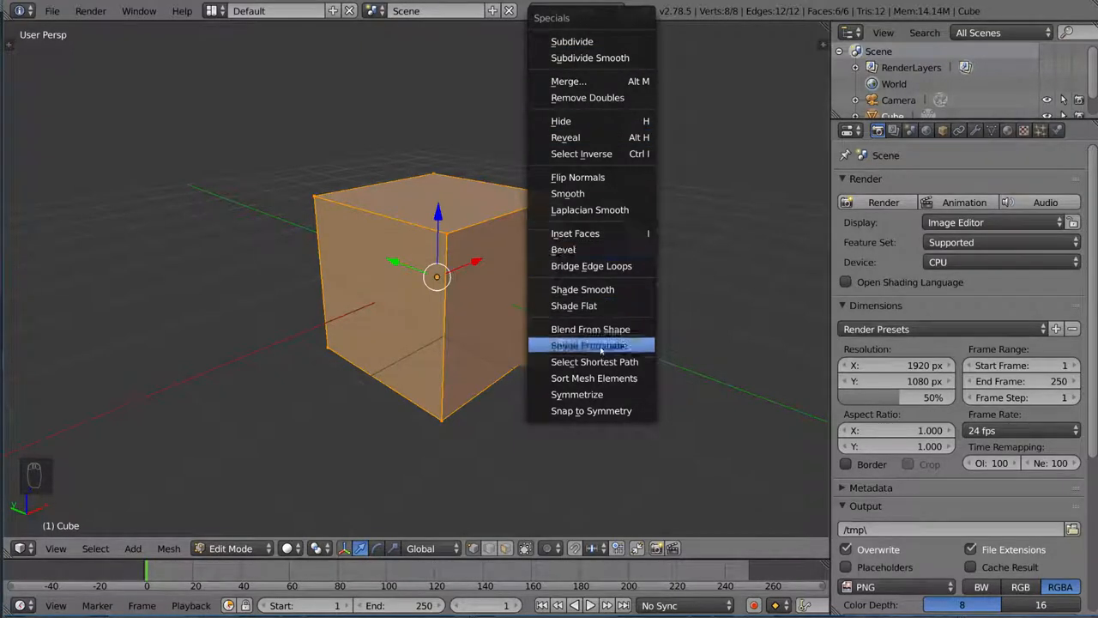
{"action": "mouse_move", "coordinate": [563, 249]}
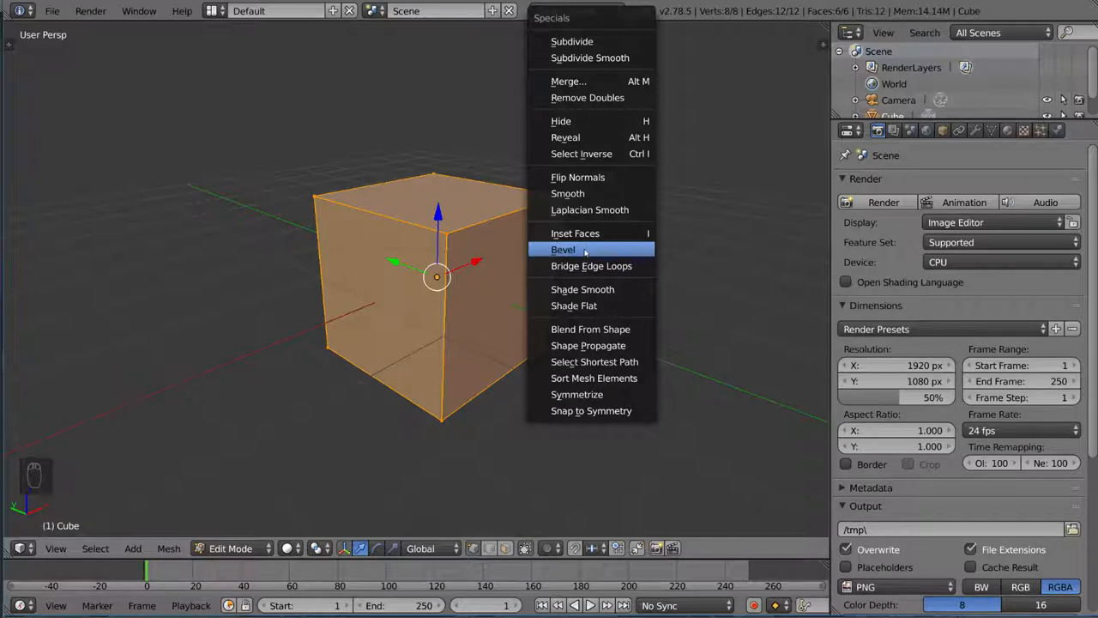
{"action": "mouse_move", "coordinate": [563, 249]}
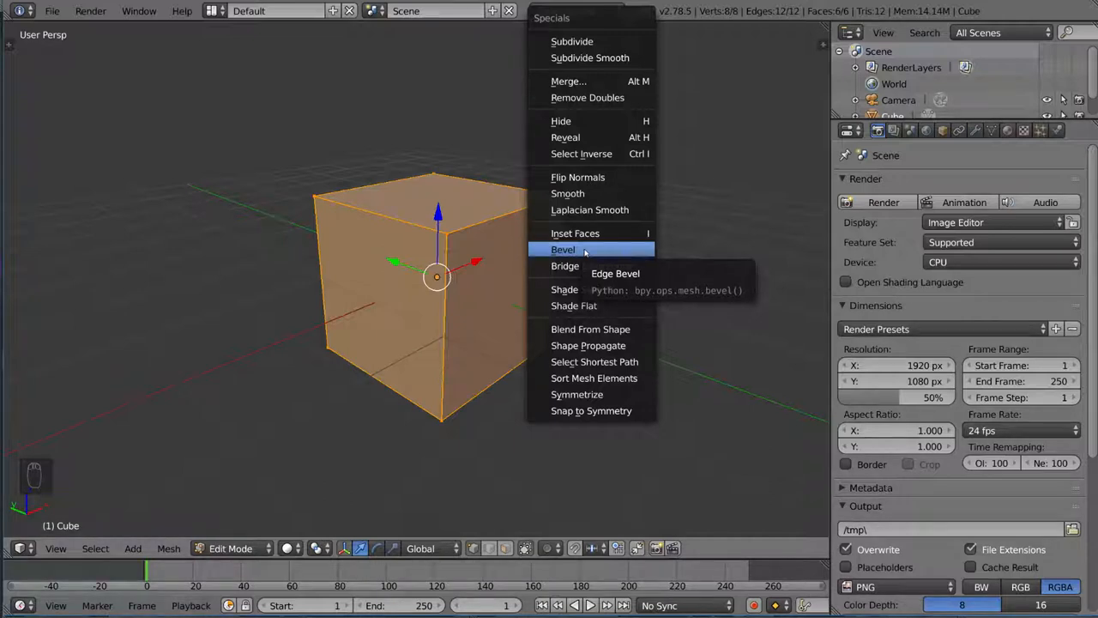
{"action": "mouse_move", "coordinate": [609, 249]}
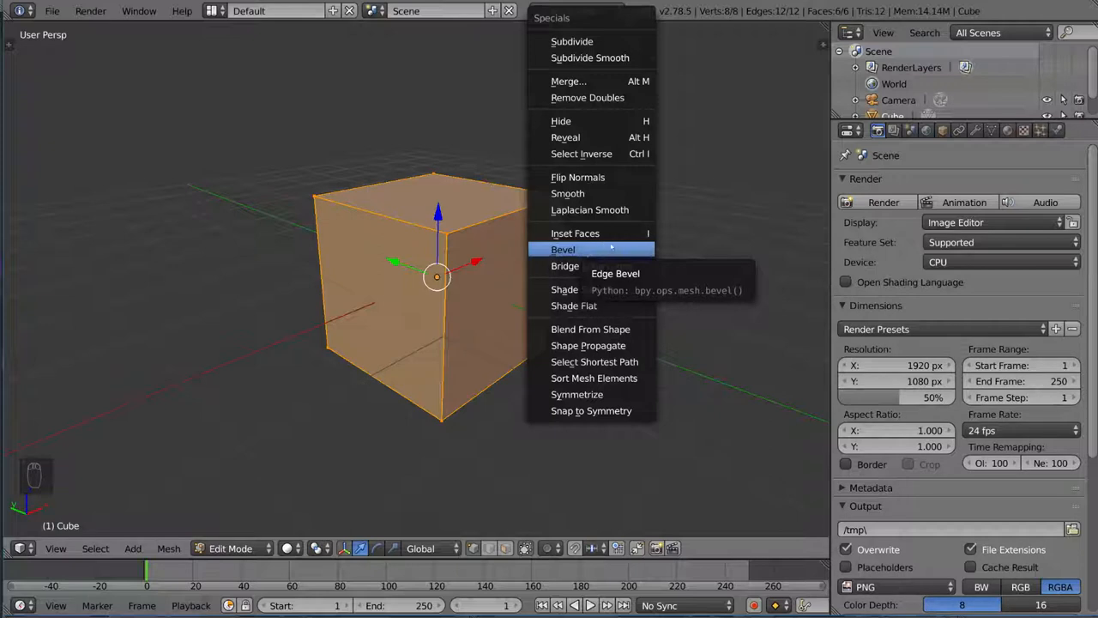
Start the Bevel operation on the cube's selected edges to preview the rounding.
{"action": "left_click", "coordinate": [563, 249]}
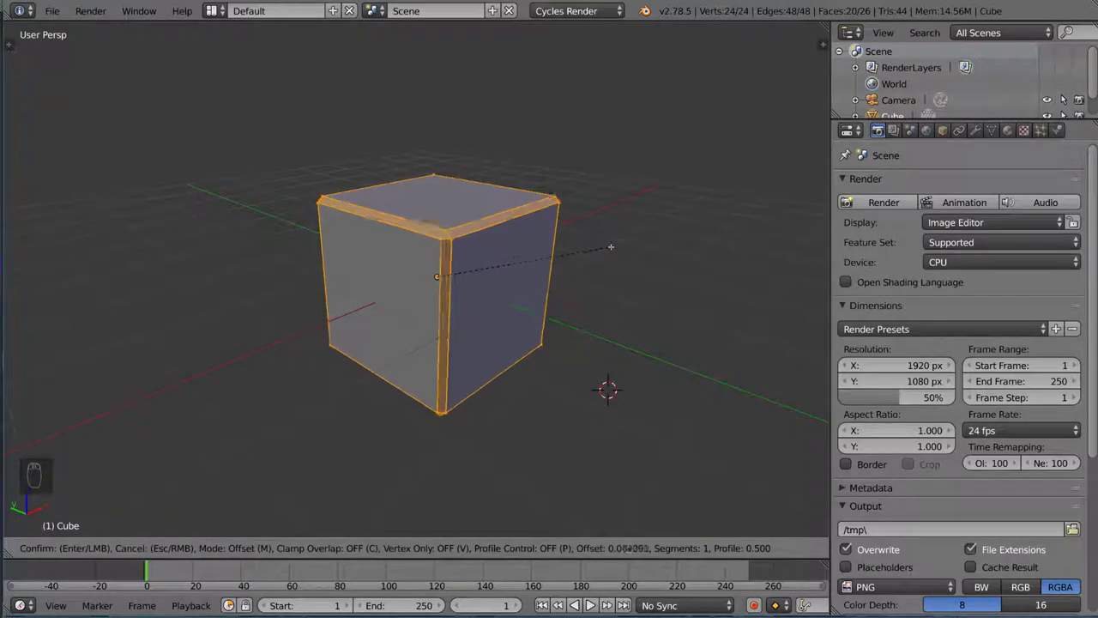
{"action": "mouse_move", "coordinate": [625, 240]}
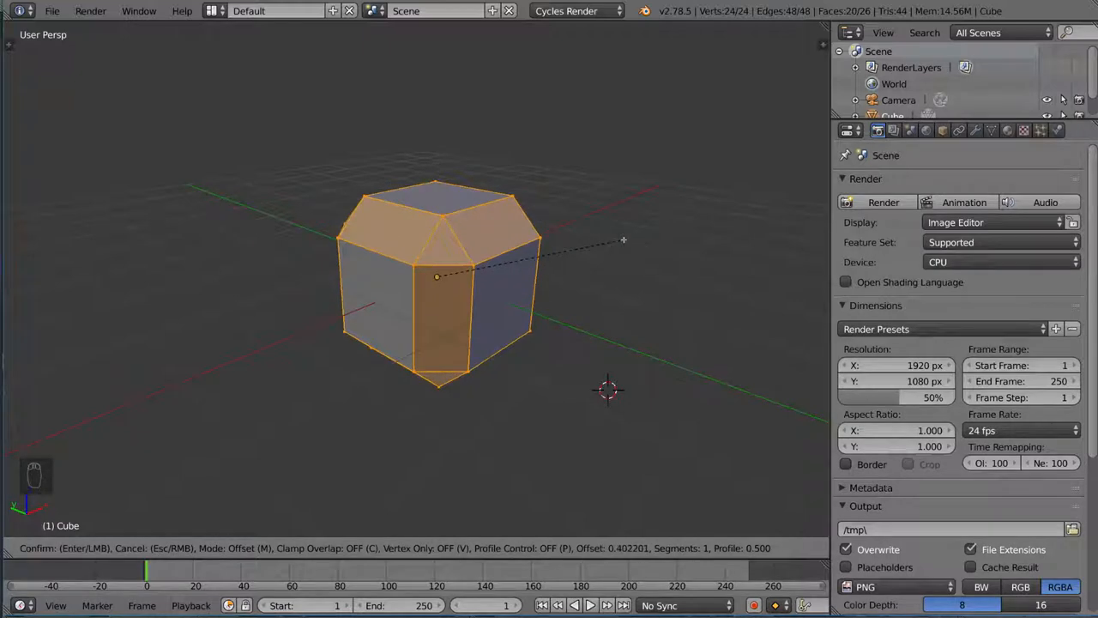
{"action": "mouse_move", "coordinate": [621, 233]}
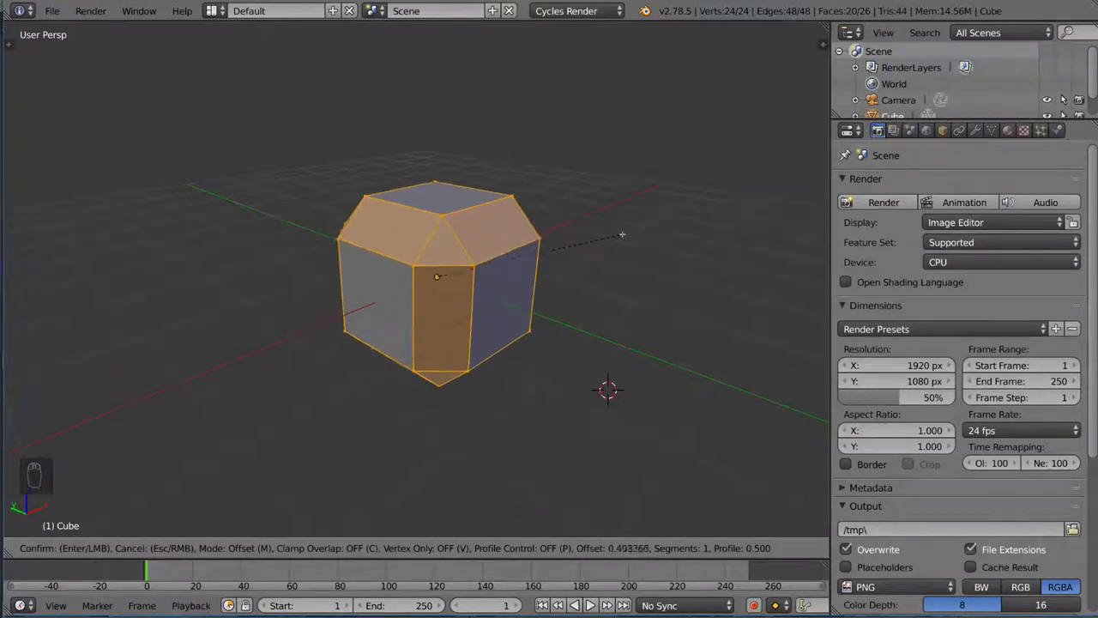
{"action": "mouse_move", "coordinate": [607, 236]}
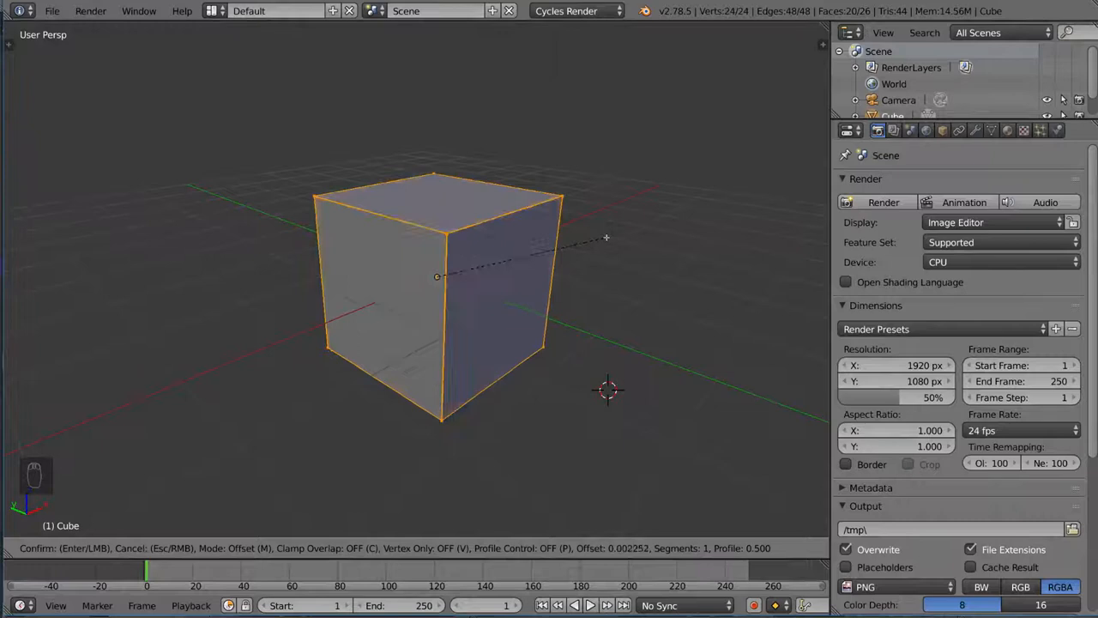
{"action": "mouse_move", "coordinate": [611, 234]}
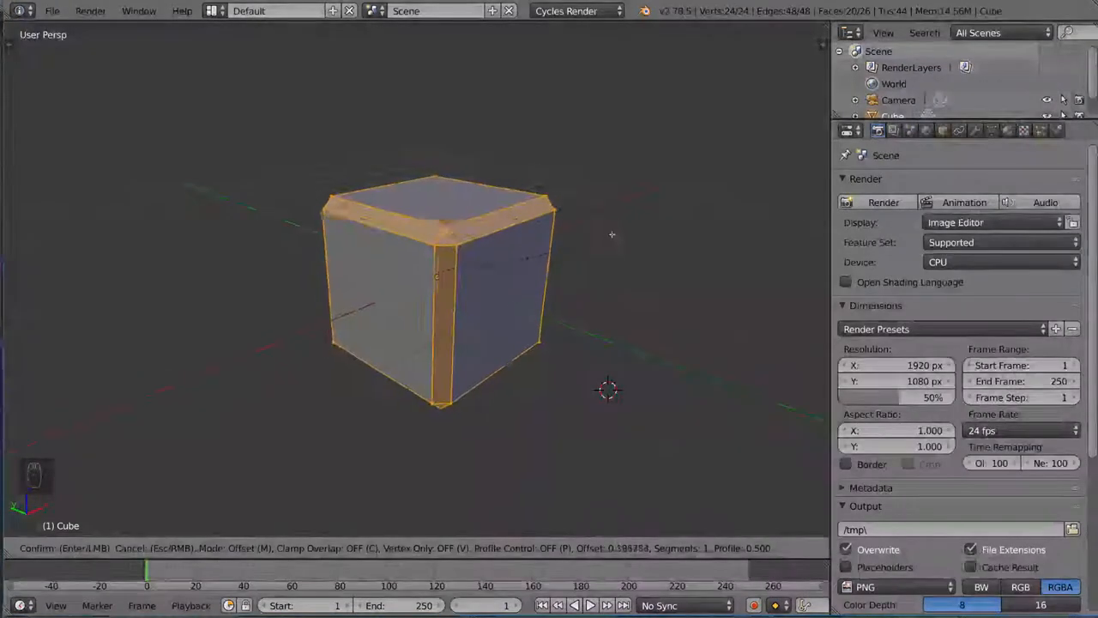
{"action": "mouse_move", "coordinate": [608, 232]}
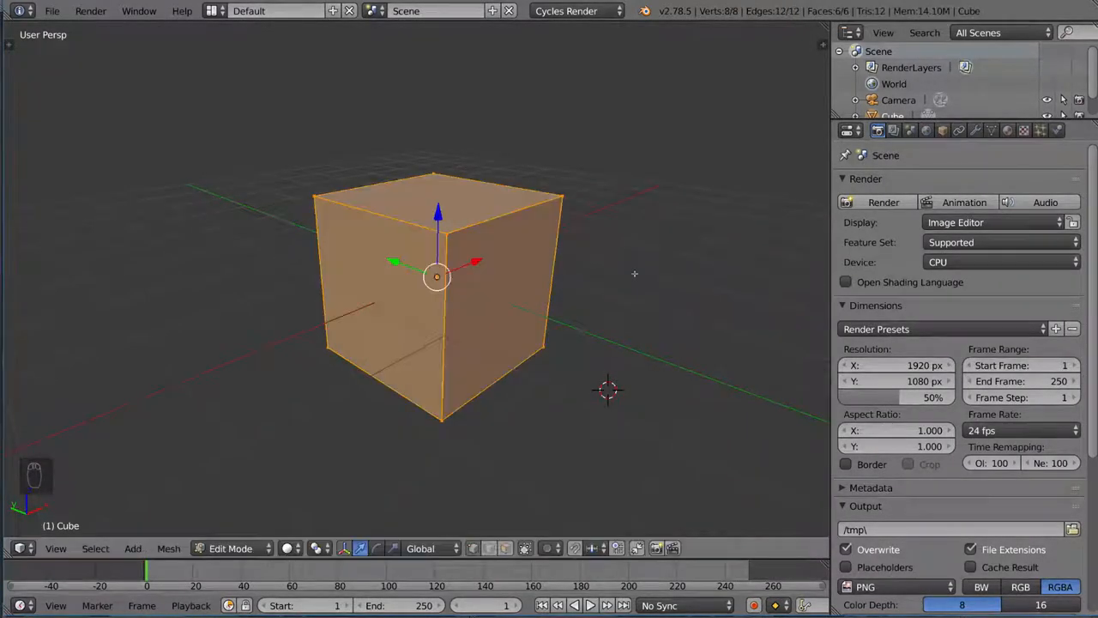
{"action": "mouse_move", "coordinate": [645, 244]}
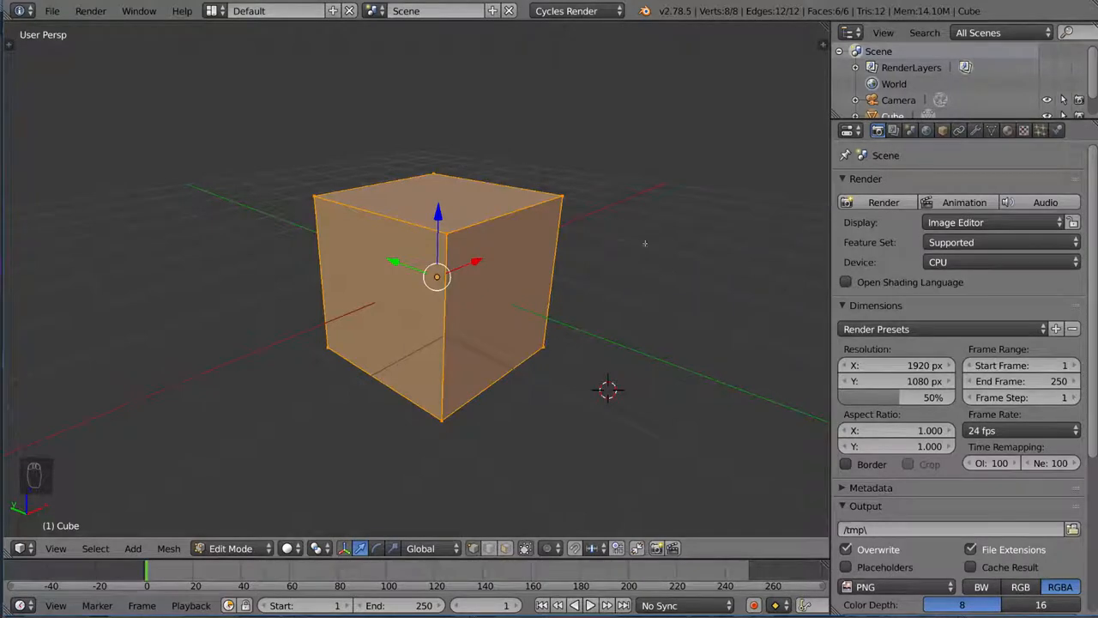
Select all of the cube's geometry and bevel its edges via the Specials menu.
{"action": "key", "text": "g"}
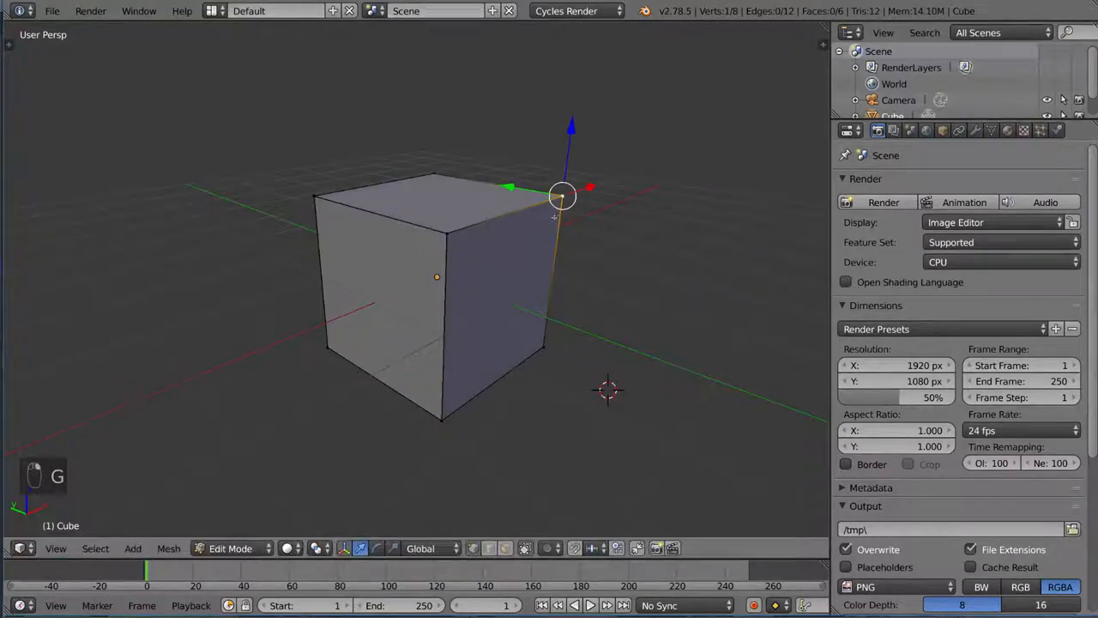
{"action": "key", "text": "a"}
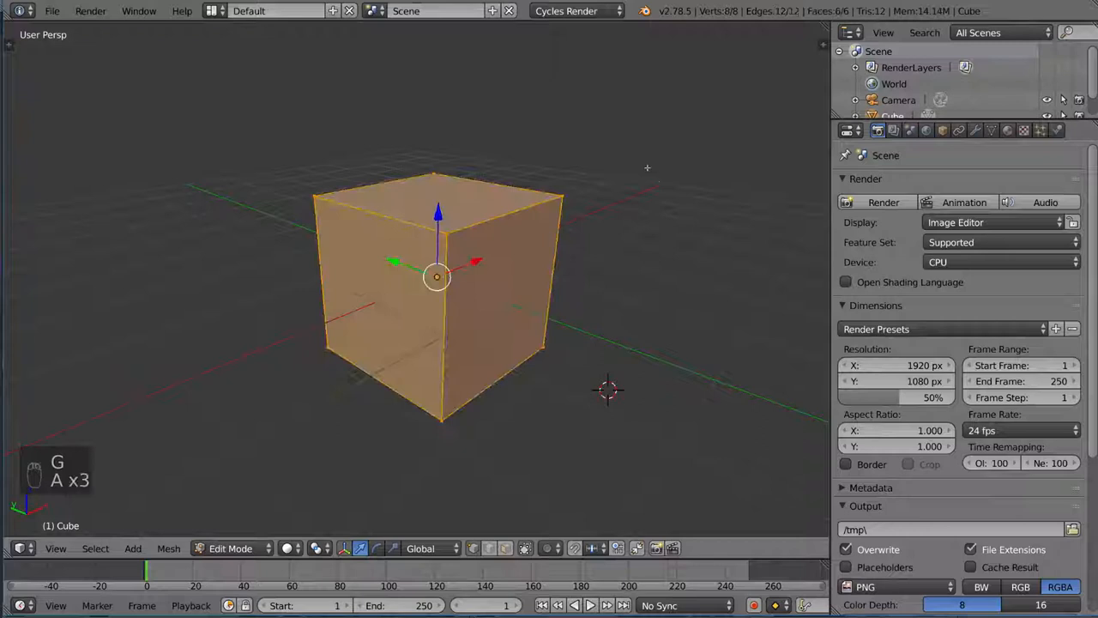
{"action": "key", "text": "w"}
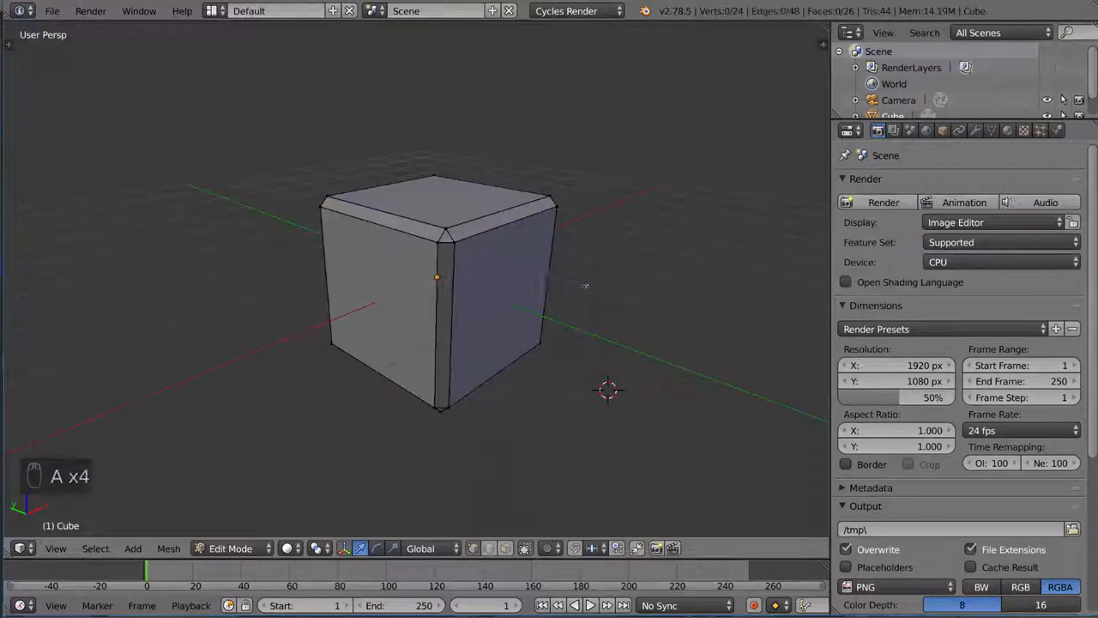
Toggle between Edit and Object Mode to view the beveled 24-vertex cube as a whole.
{"action": "key", "text": "Tab"}
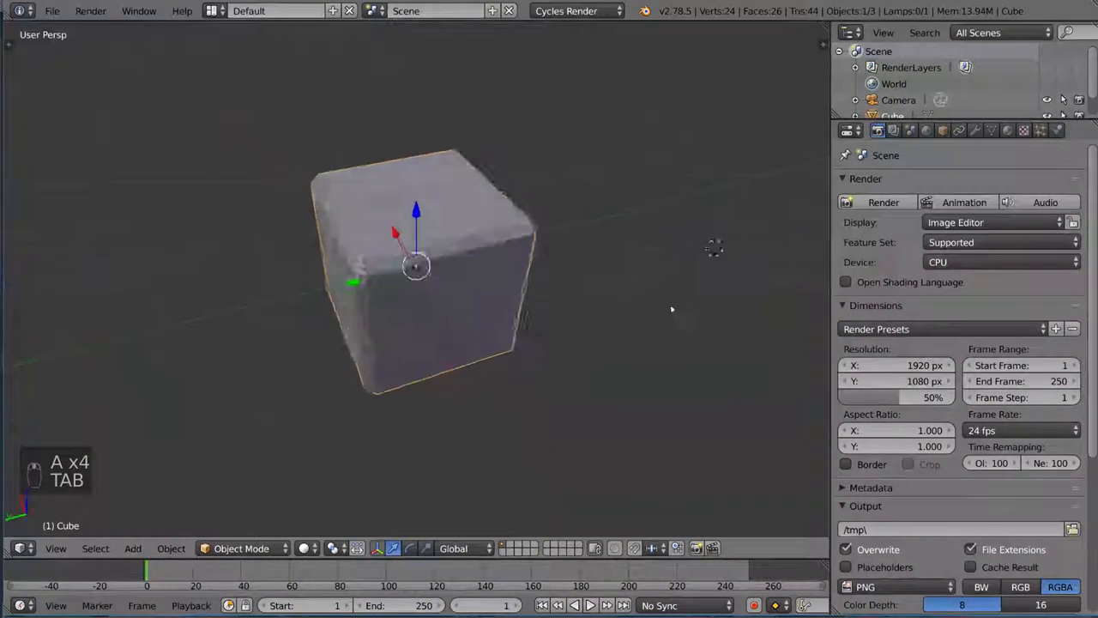
{"action": "key", "text": "Tab"}
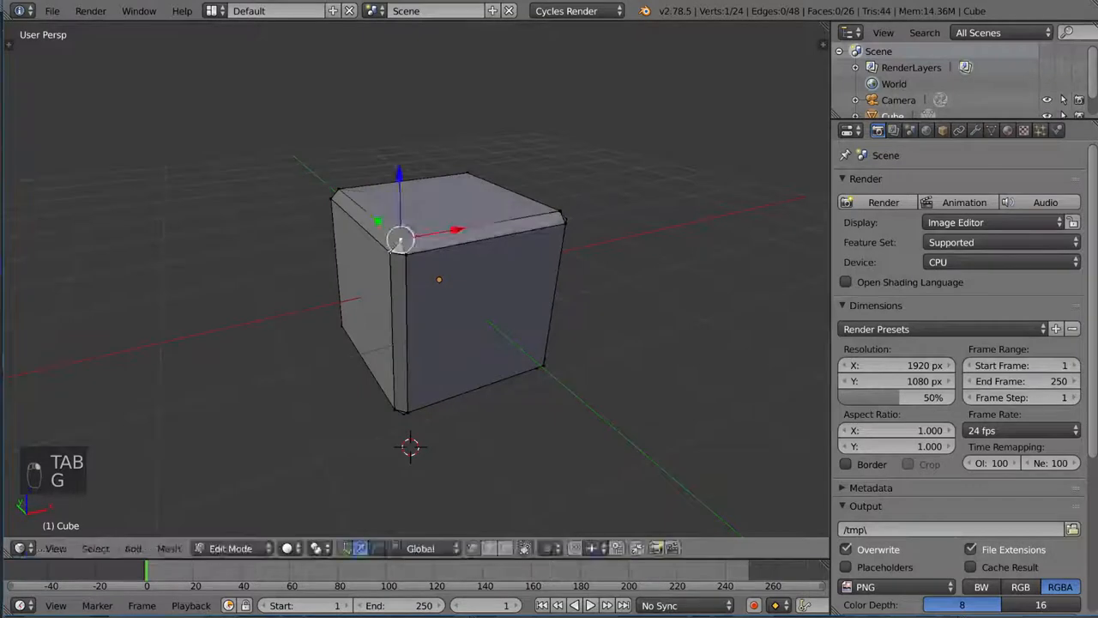
{"action": "key", "text": "Tab"}
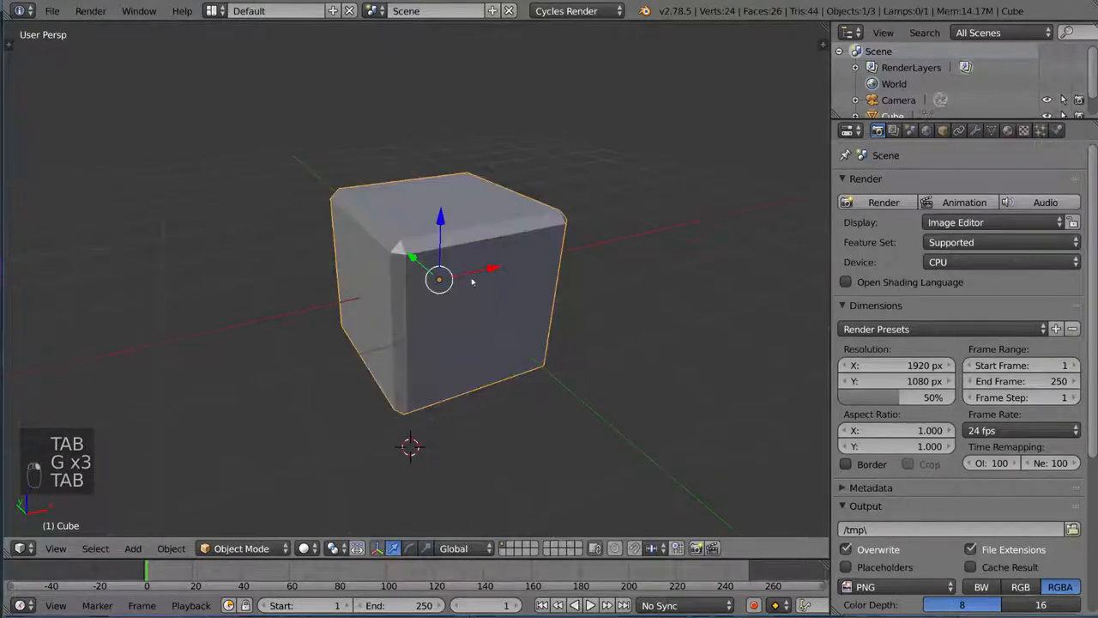
{"action": "key", "text": "Tab"}
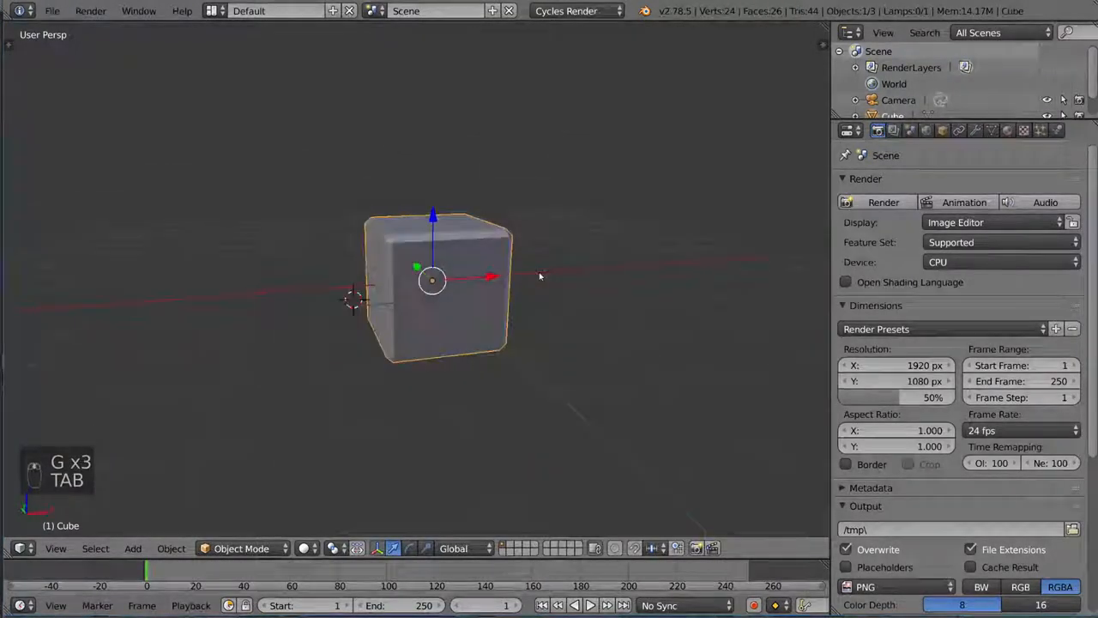